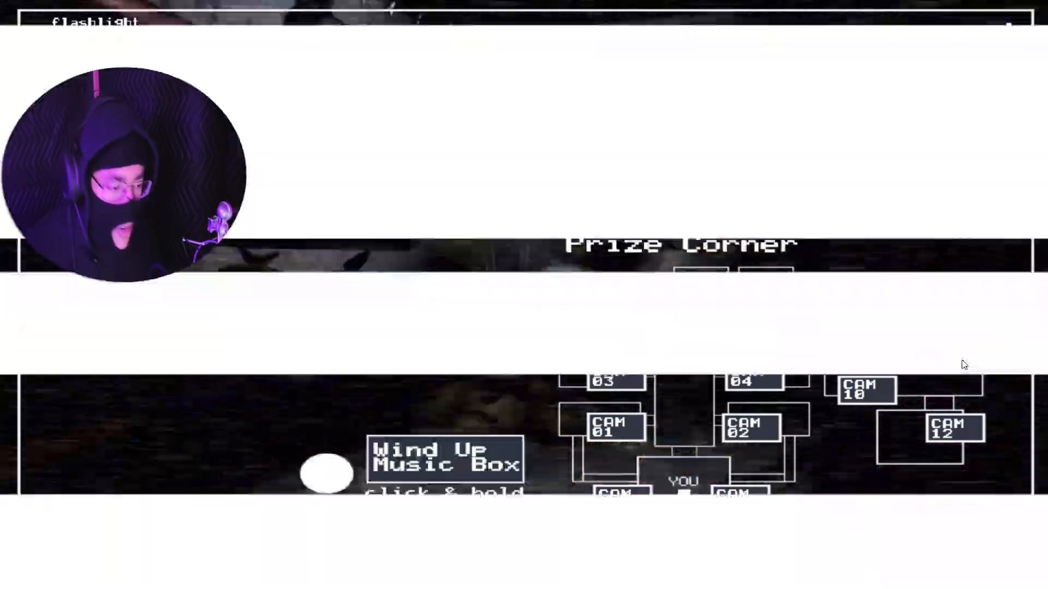
# Step: View the Kid's Cove, Party Room 1, right vent, Prize Corner and Game Area feeds, ending on Prize Corner
pyautogui.click(949, 431)
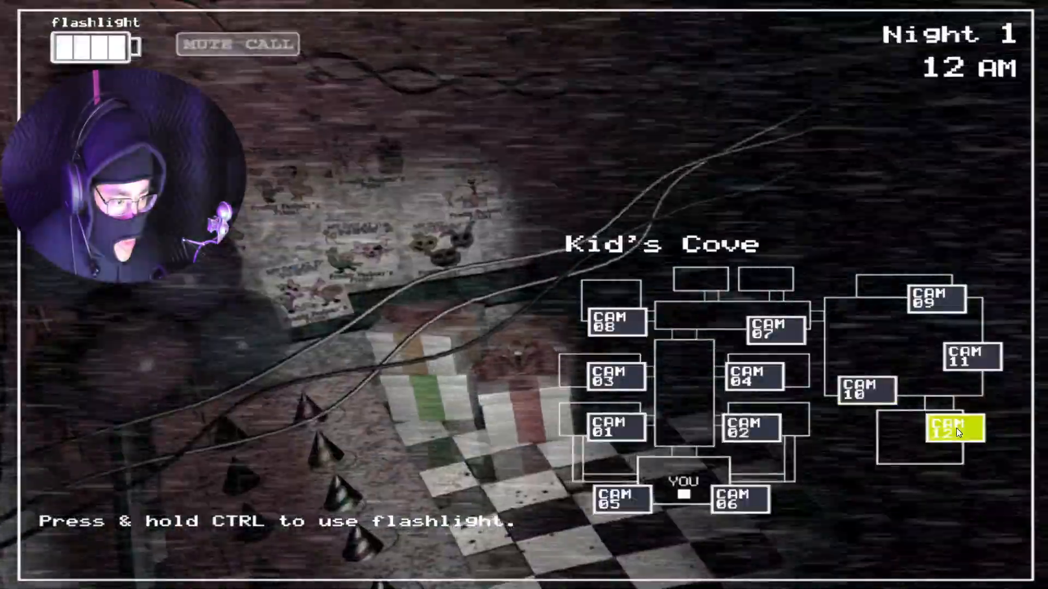
pyautogui.click(746, 431)
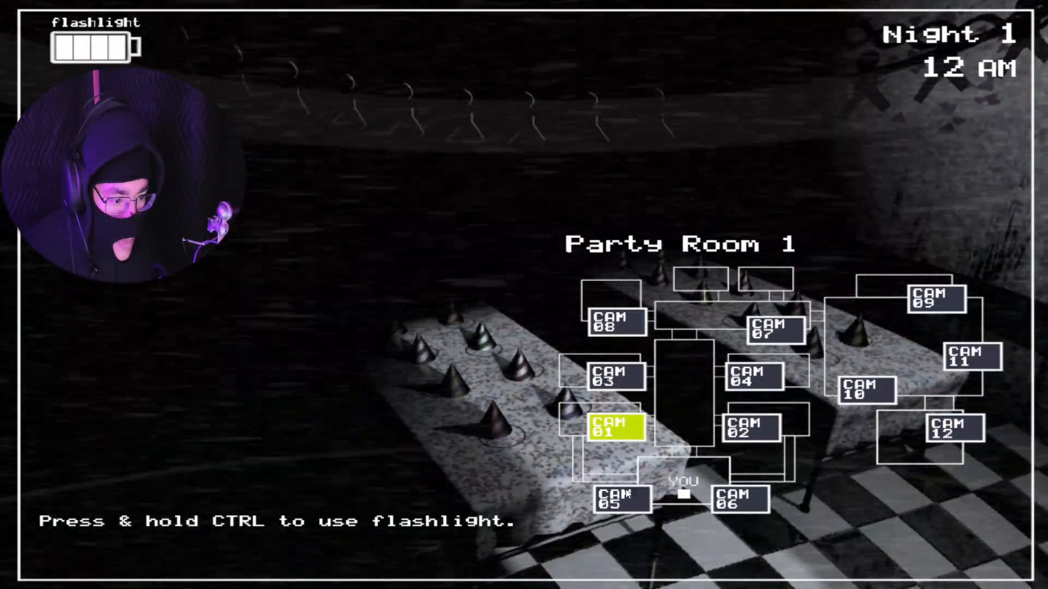
pyautogui.click(739, 499)
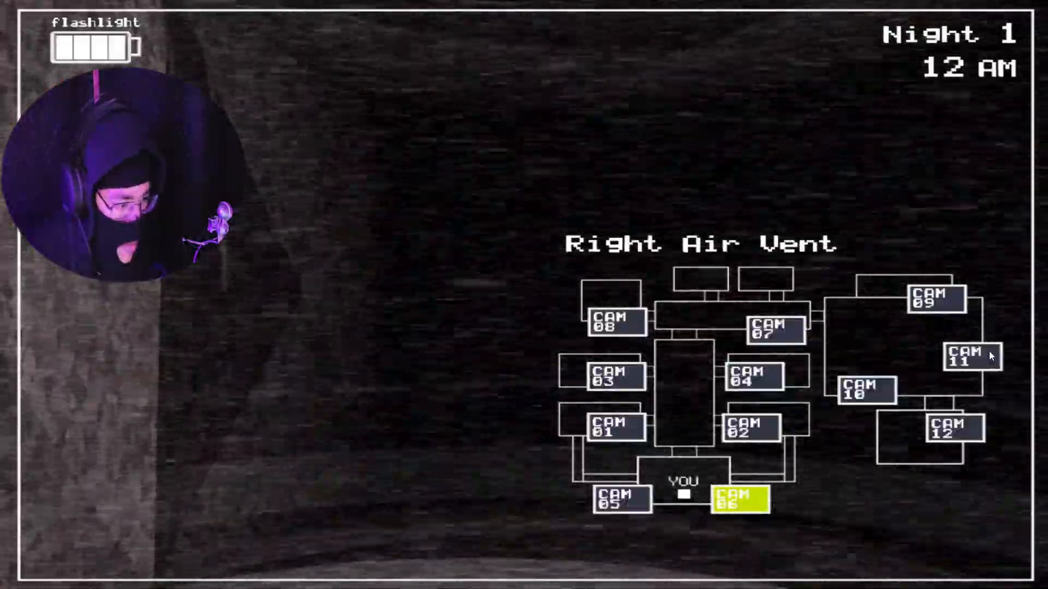
pyautogui.click(965, 358)
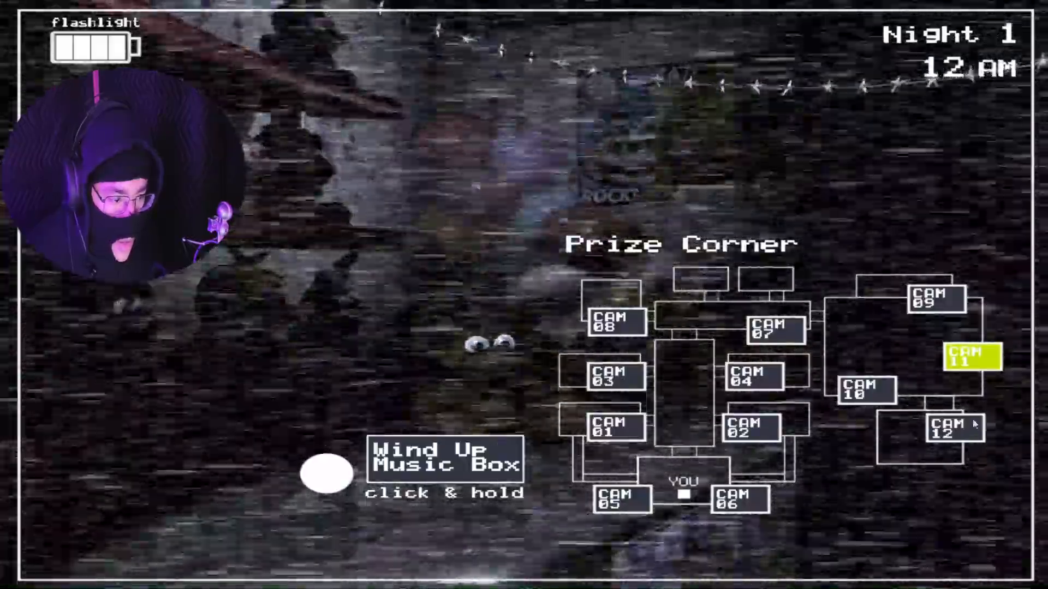
pyautogui.click(864, 391)
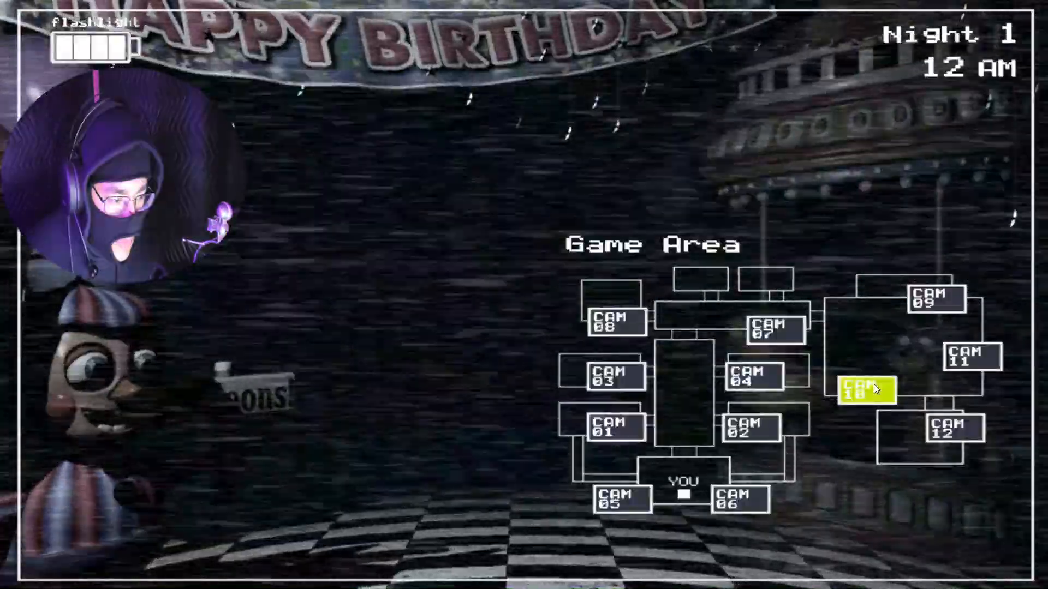
pyautogui.click(932, 299)
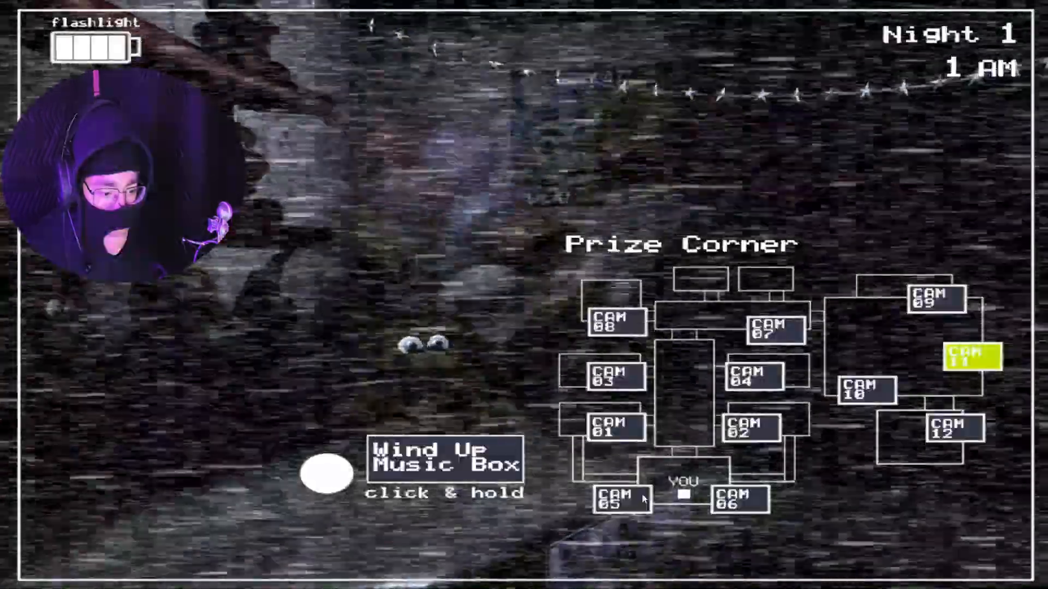
# Step: Wind the music box, view the right vent, Party Room 2 and Main Hall, then lower the monitor
pyautogui.click(934, 300)
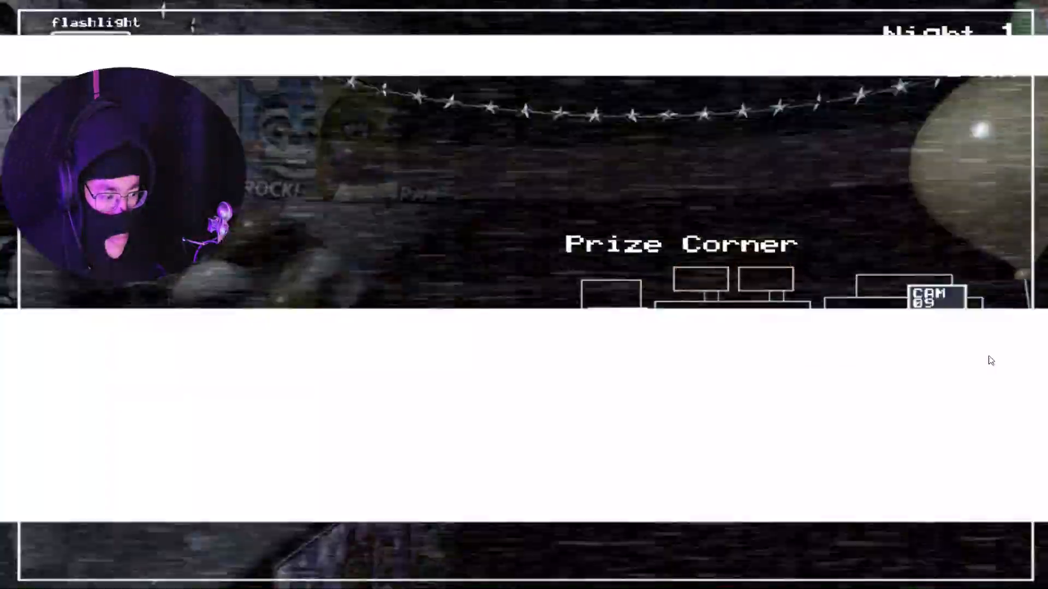
pyautogui.click(968, 357)
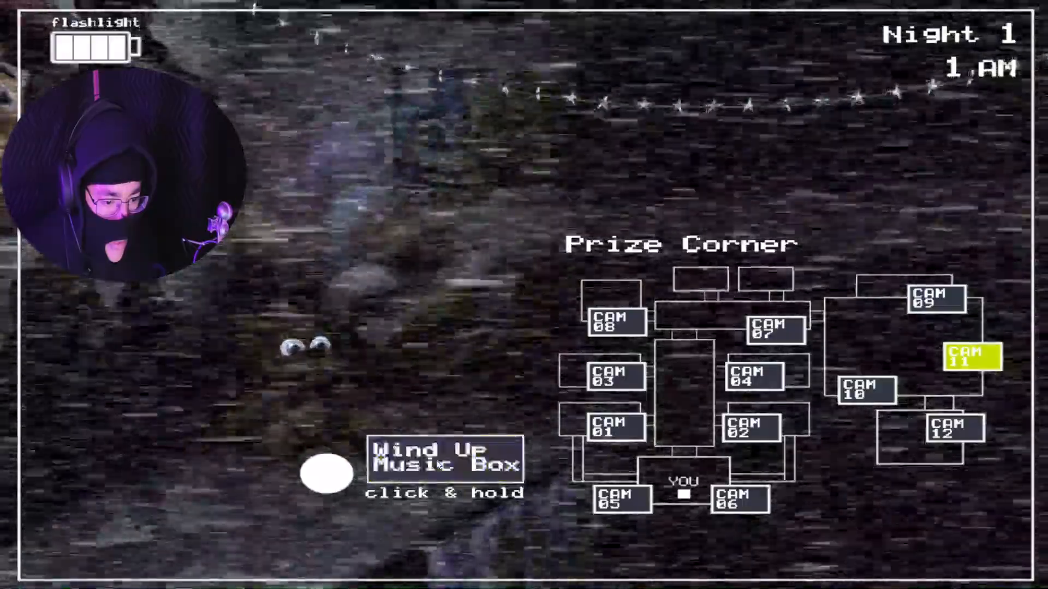
pyautogui.click(738, 498)
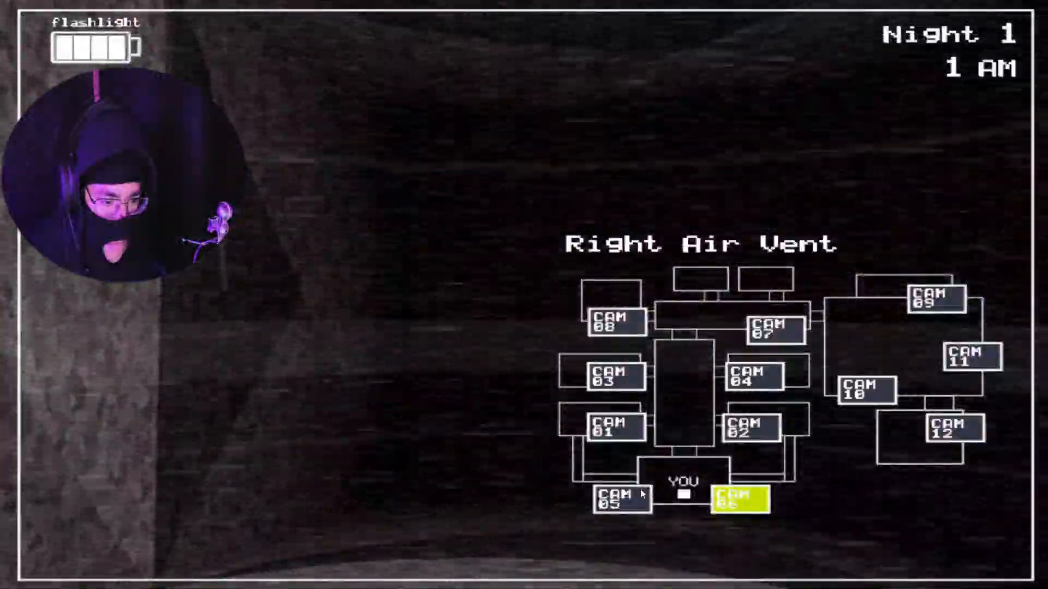
pyautogui.click(753, 431)
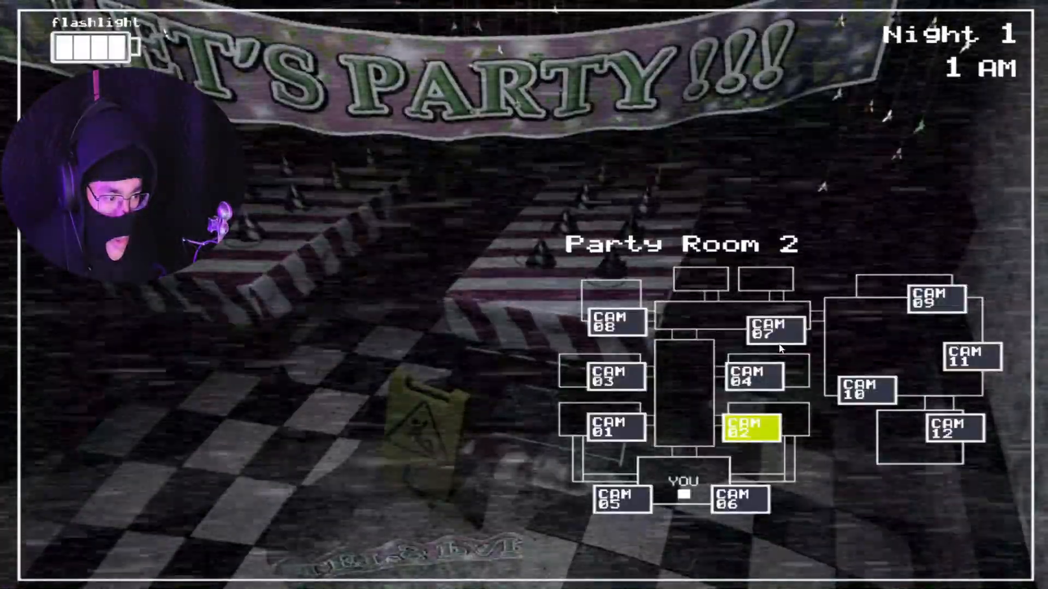
pyautogui.click(774, 328)
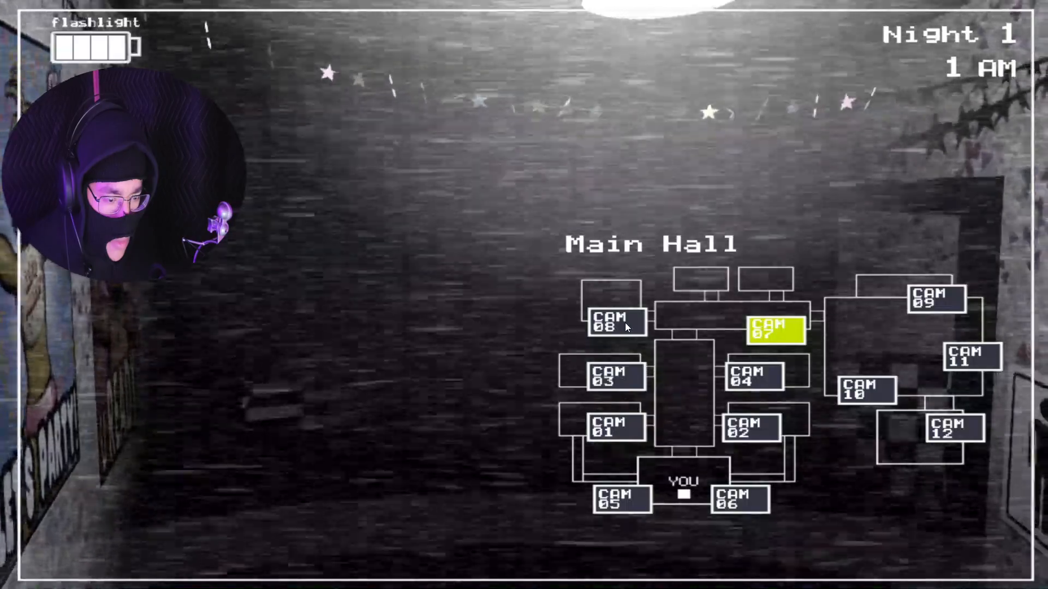
pyautogui.click(614, 326)
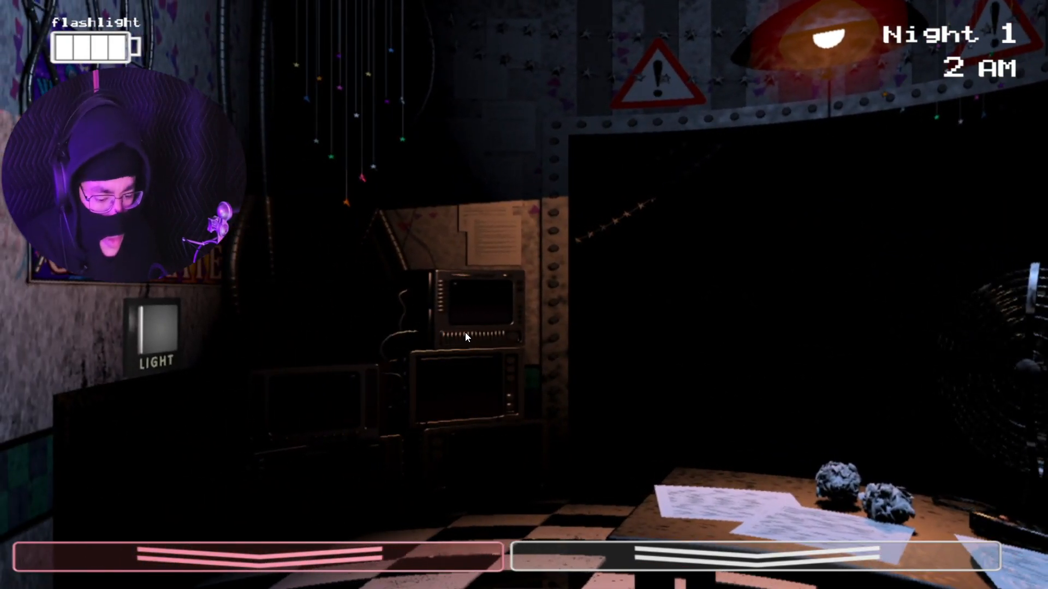
# Step: Raise cameras on Show Stage, wind the Prize Corner box, then view Kid's Cove, Party Room 1, Main Hall
pyautogui.click(157, 327)
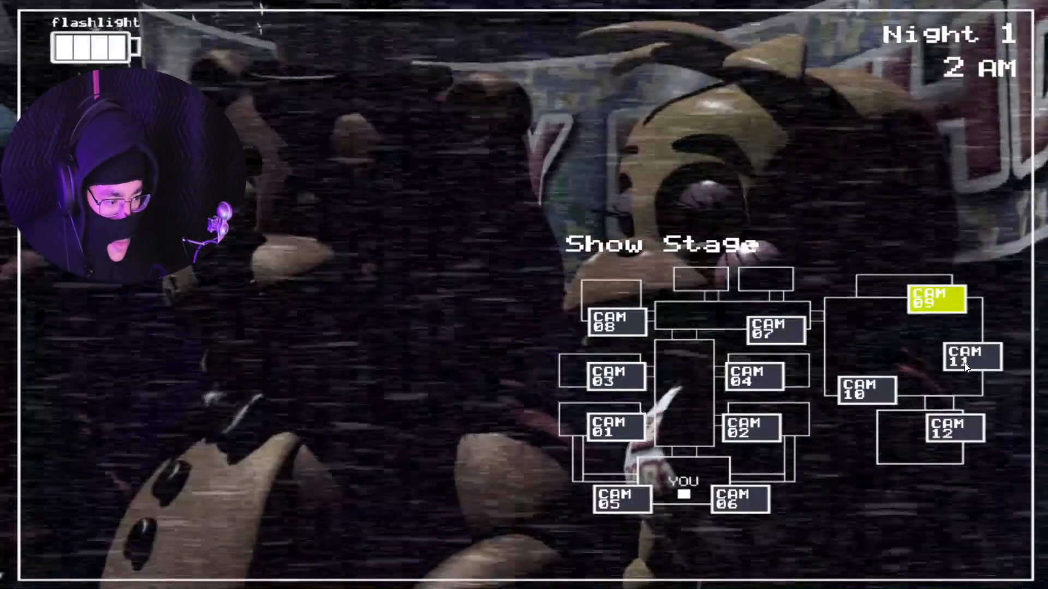
pyautogui.click(952, 431)
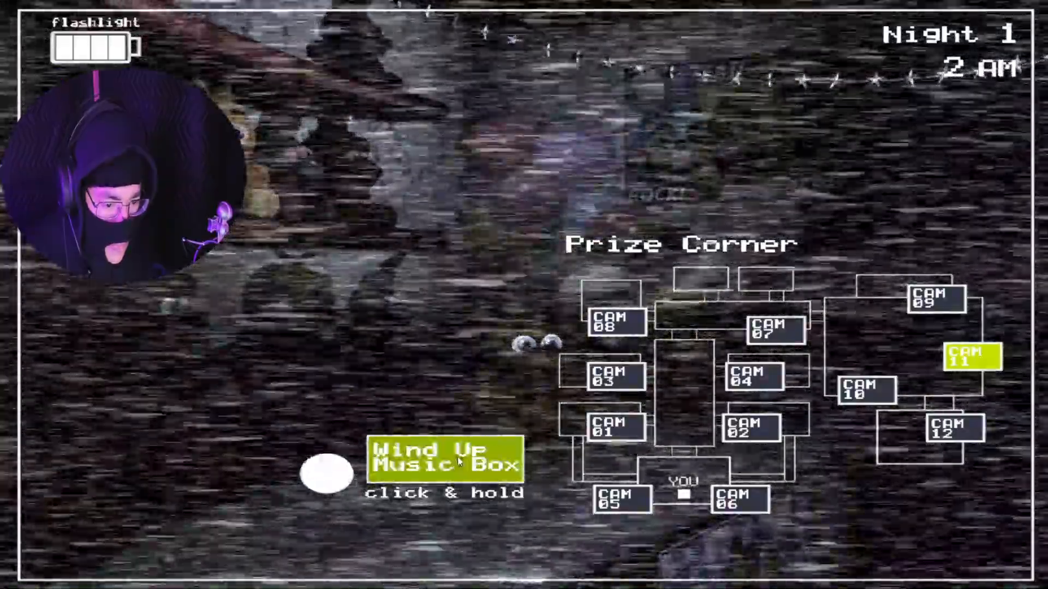
pyautogui.click(953, 429)
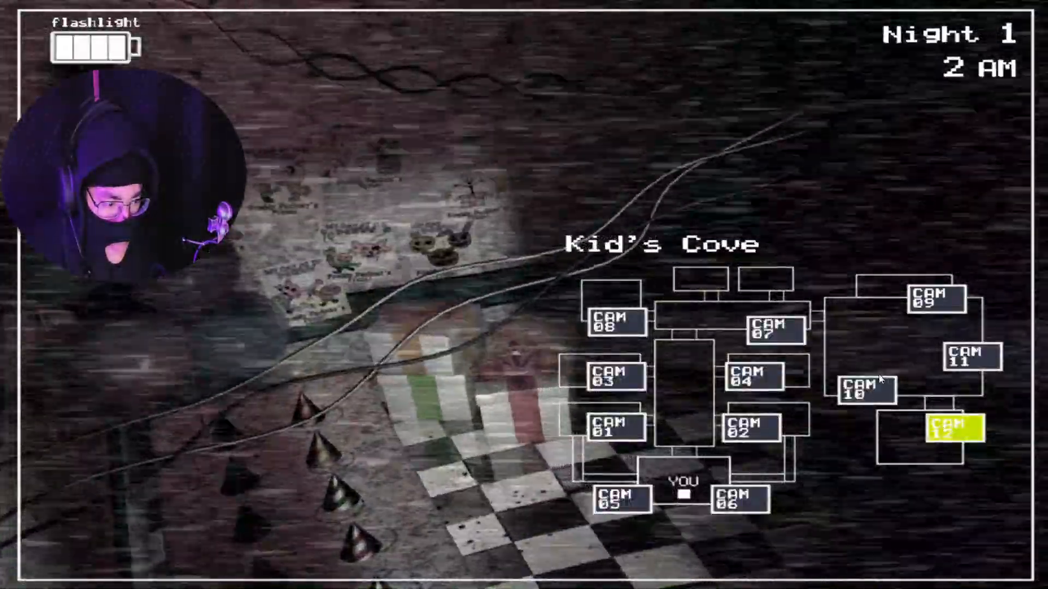
pyautogui.click(748, 375)
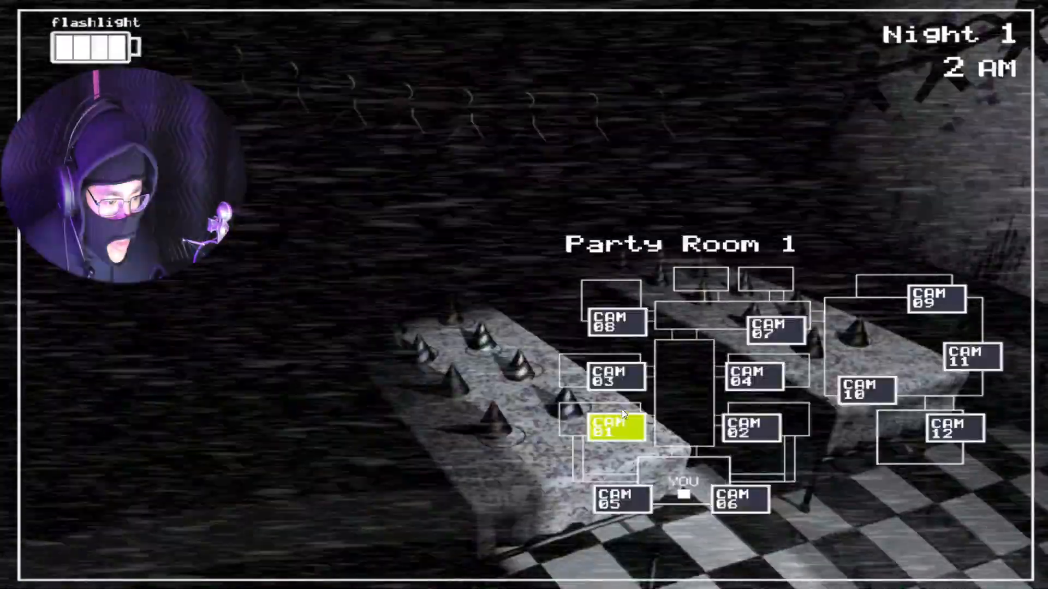
pyautogui.click(964, 356)
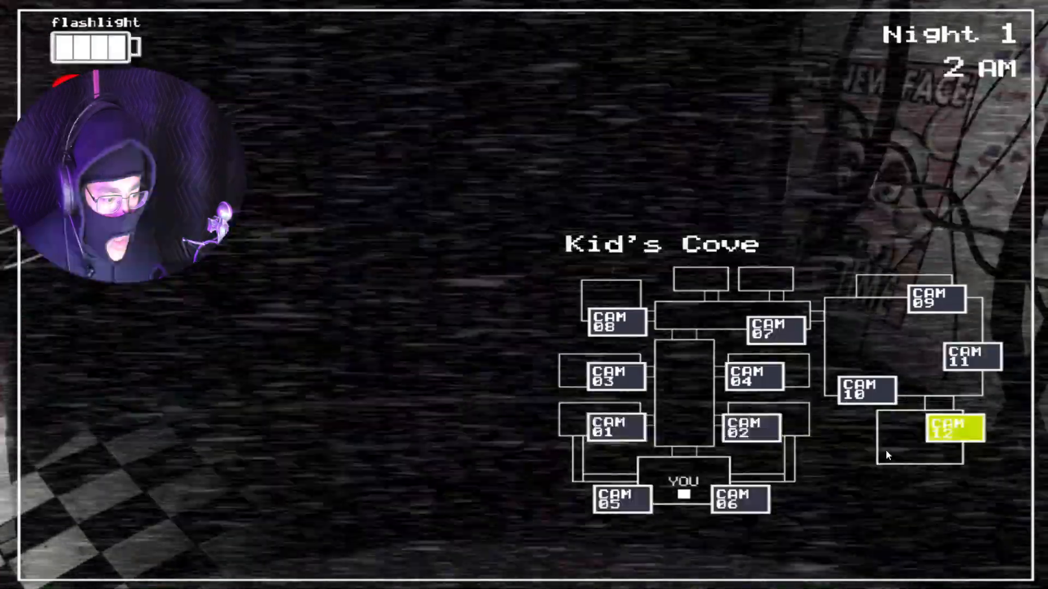
pyautogui.click(774, 327)
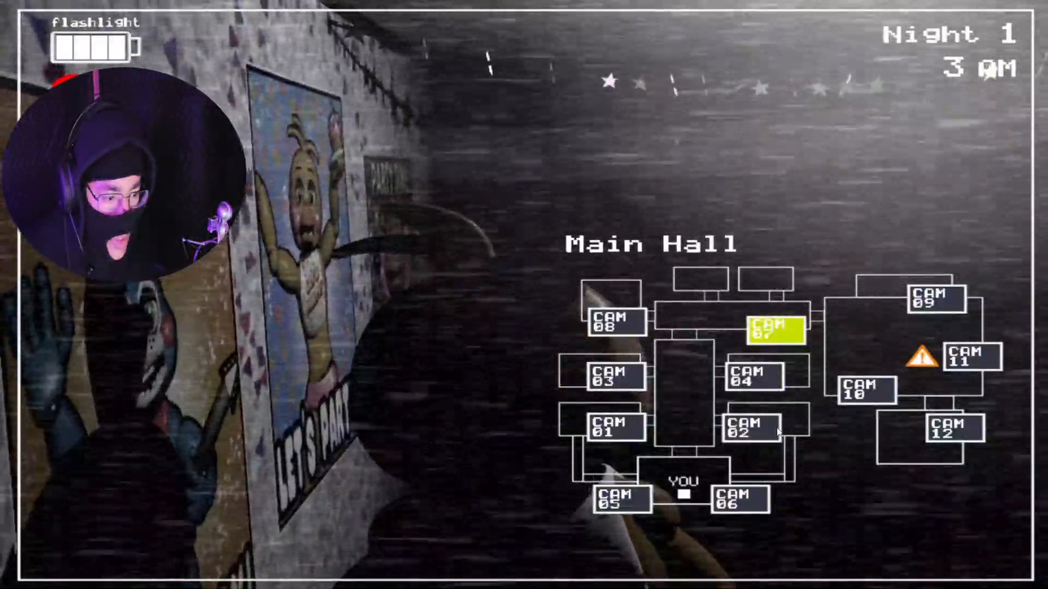
# Step: View Party Room 1 and Parts/Service, wind the music box, then view the left vent and Kid's Cove
pyautogui.click(776, 327)
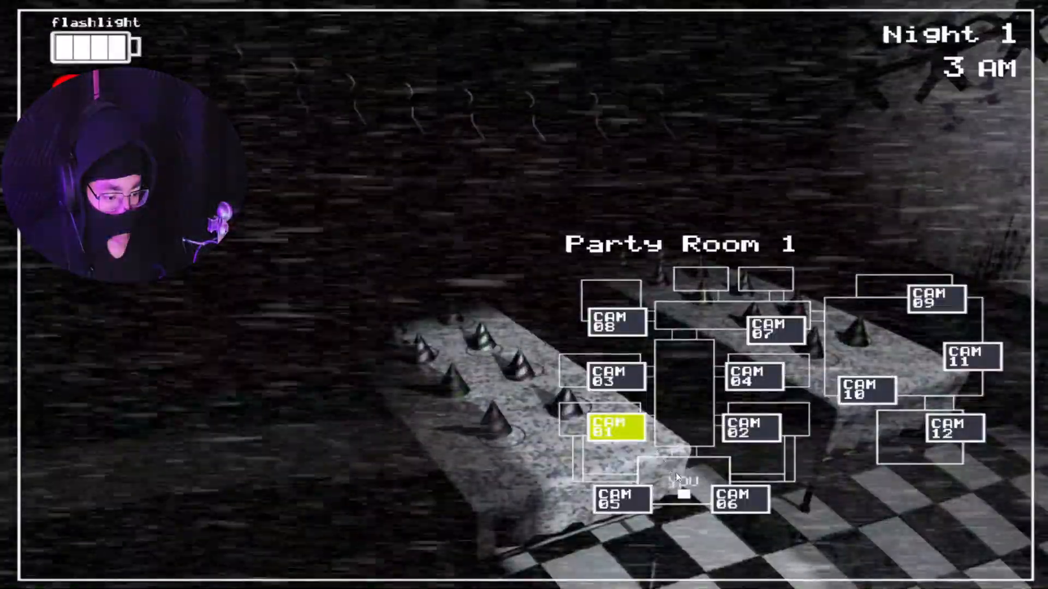
pyautogui.click(615, 318)
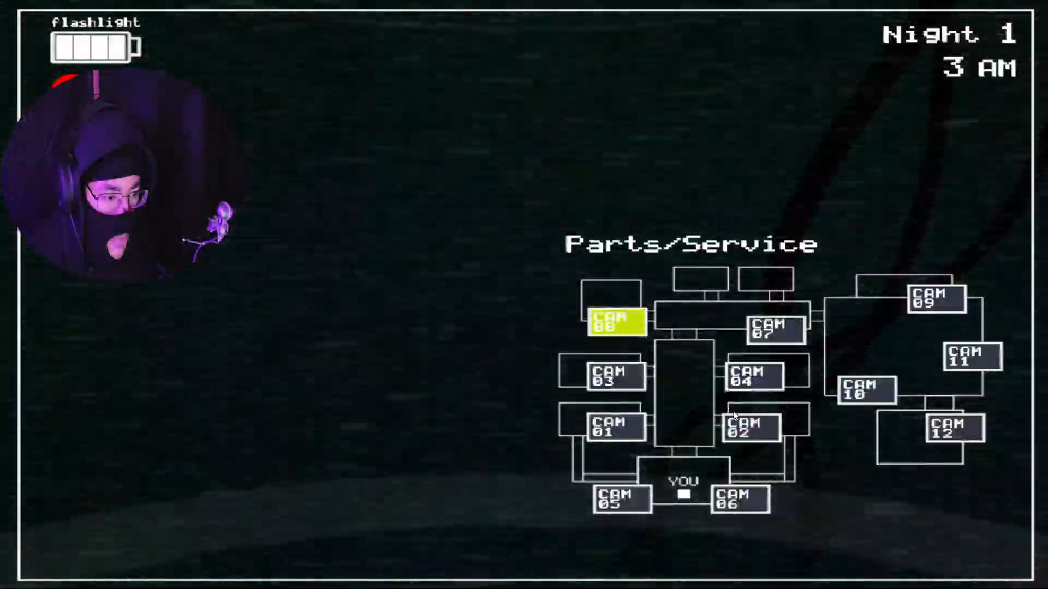
pyautogui.click(862, 390)
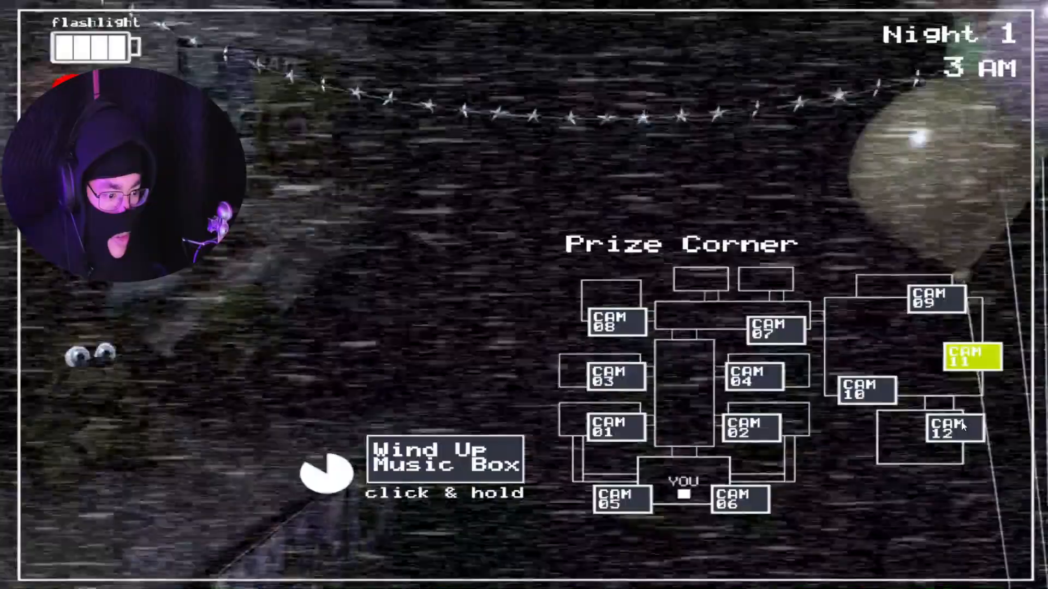
pyautogui.click(949, 431)
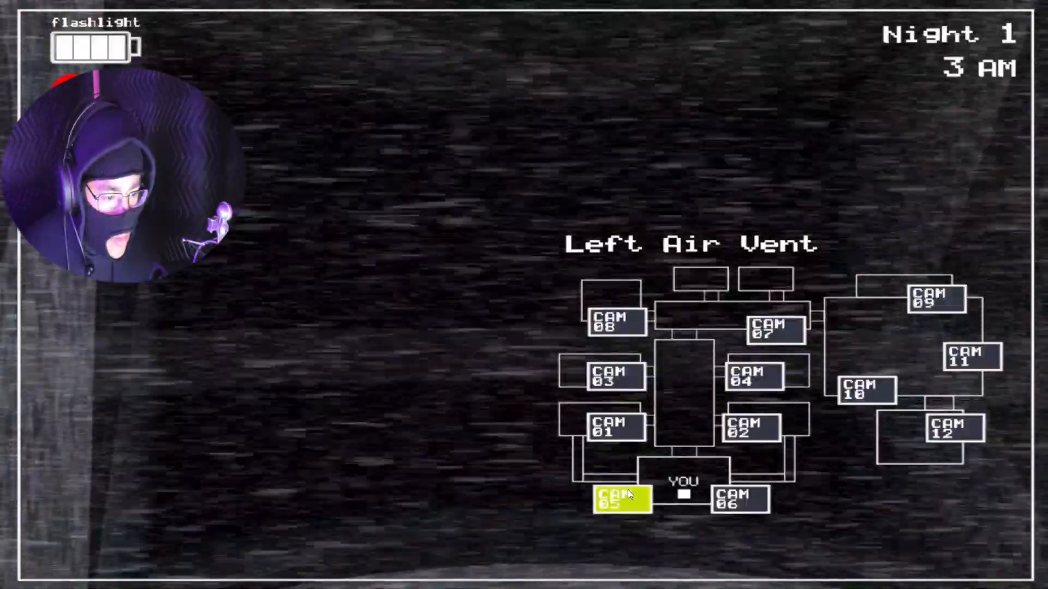
pyautogui.click(738, 498)
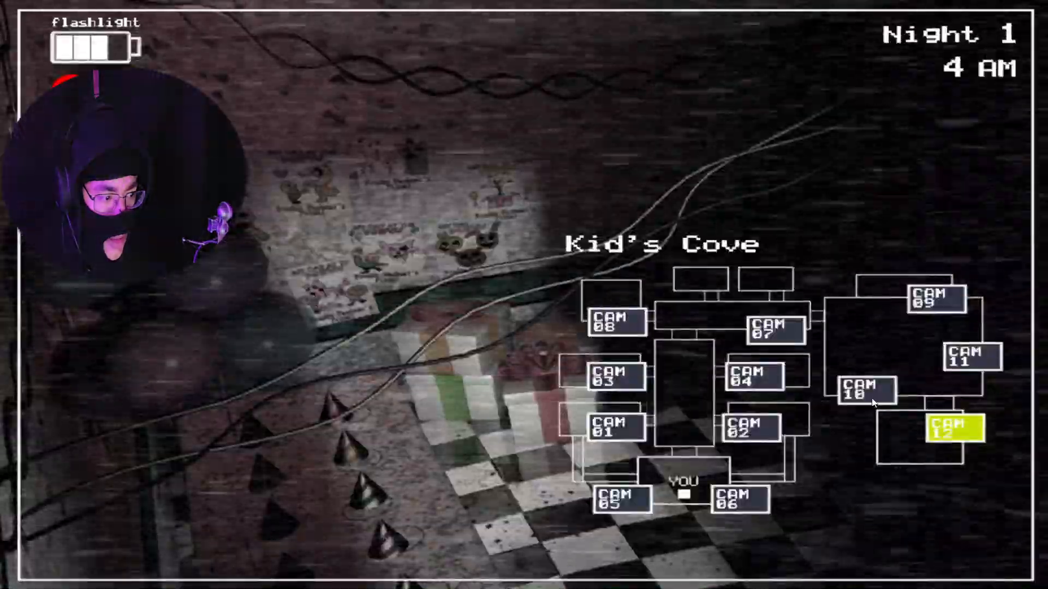
# Step: Check the Game Area, lower the monitor and shine the light into the left vent
pyautogui.click(864, 391)
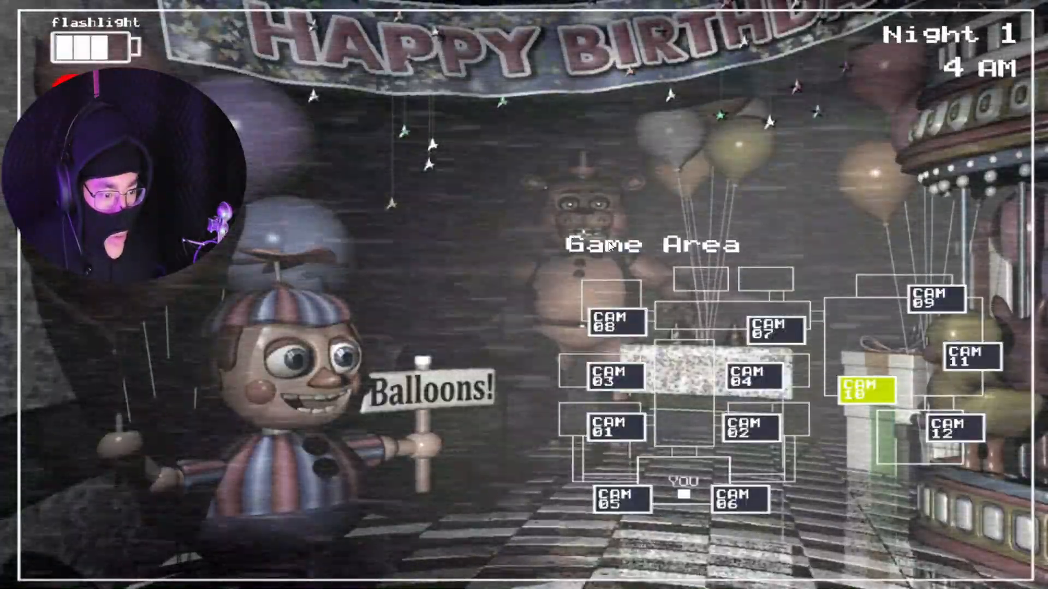
pyautogui.click(754, 375)
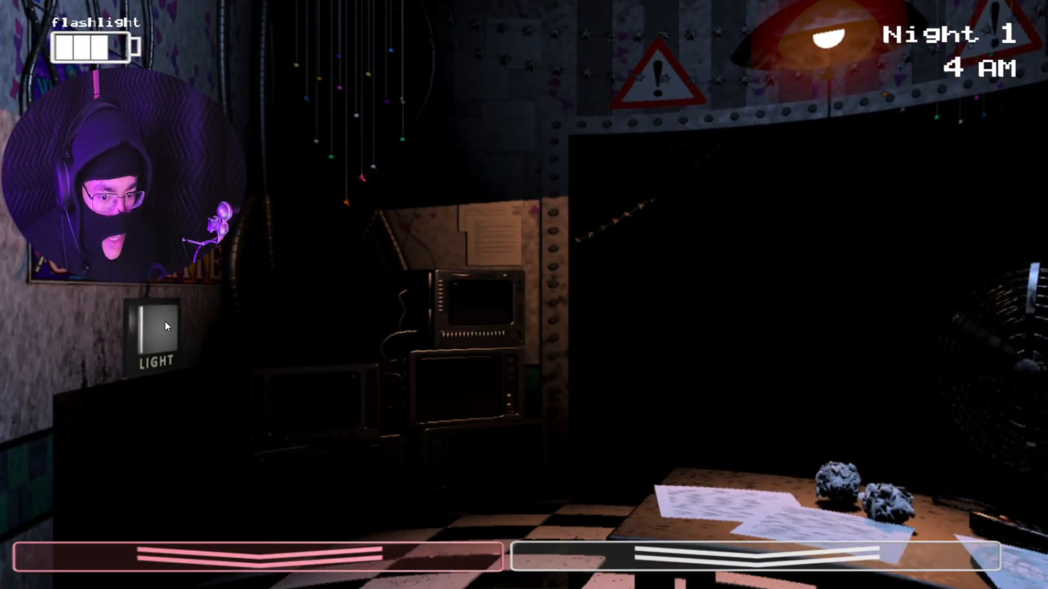
pyautogui.click(154, 334)
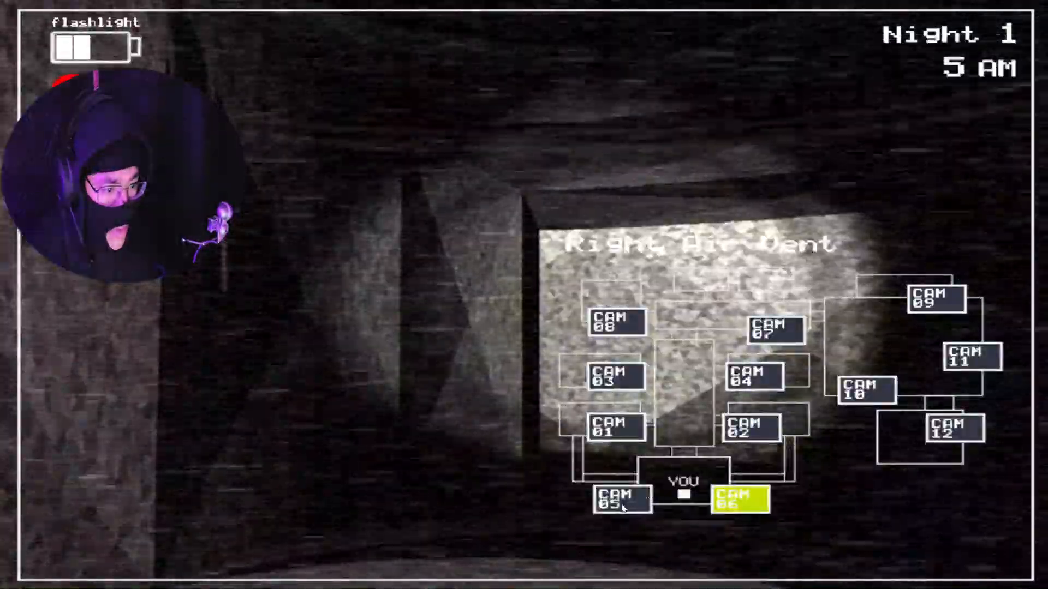
# Step: Watch Party Room 4 and Kid's Cove until Night 1 ends at 6 AM
pyautogui.click(753, 375)
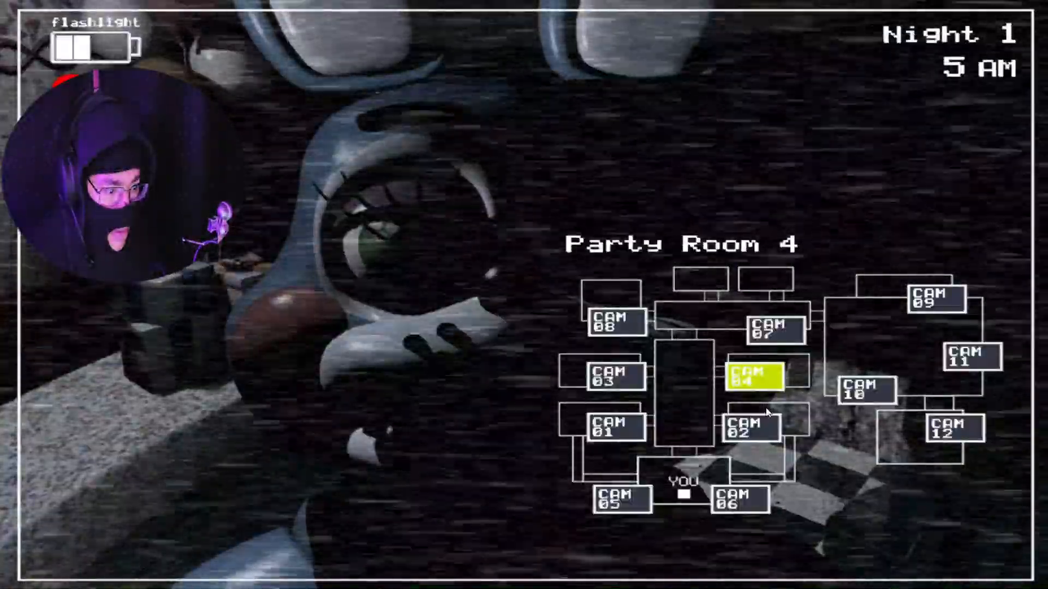
pyautogui.click(864, 390)
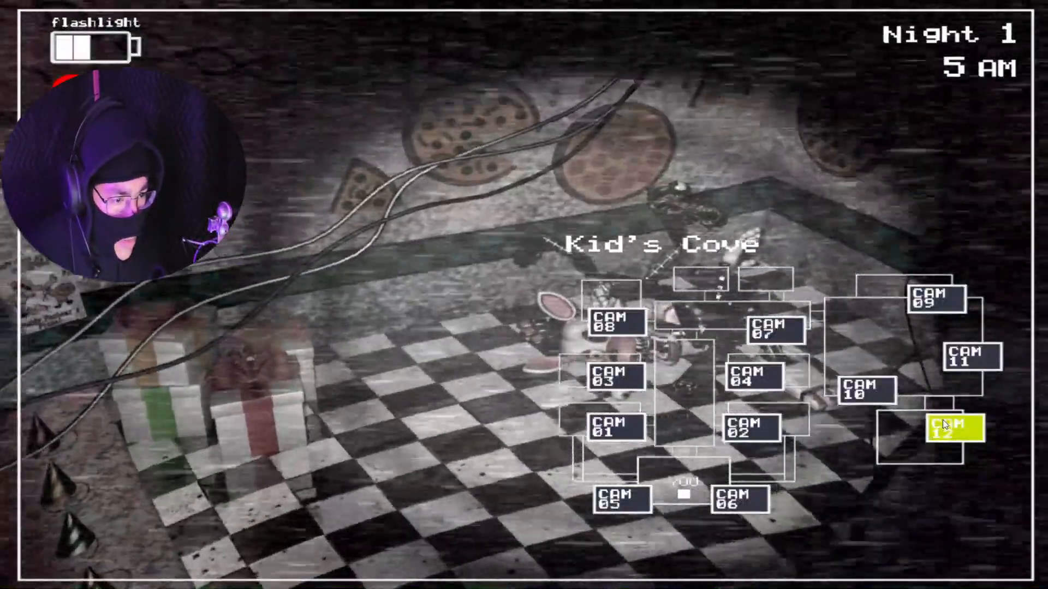
pyautogui.click(738, 498)
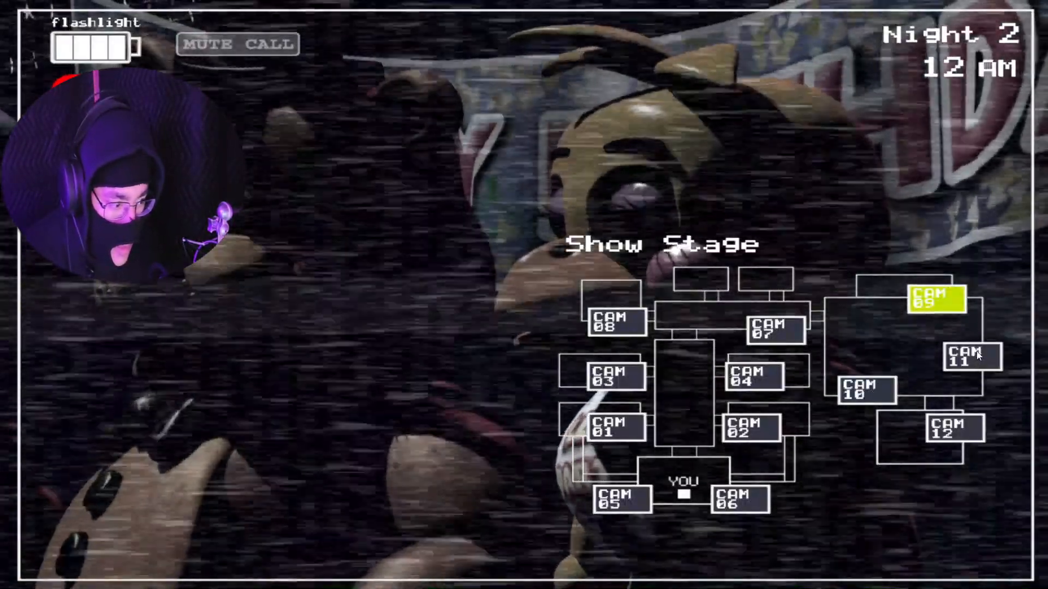
# Step: View Game Area, right vent, Parts/Service, Kid's Cove and a party room, returning to Parts/Service
pyautogui.click(969, 356)
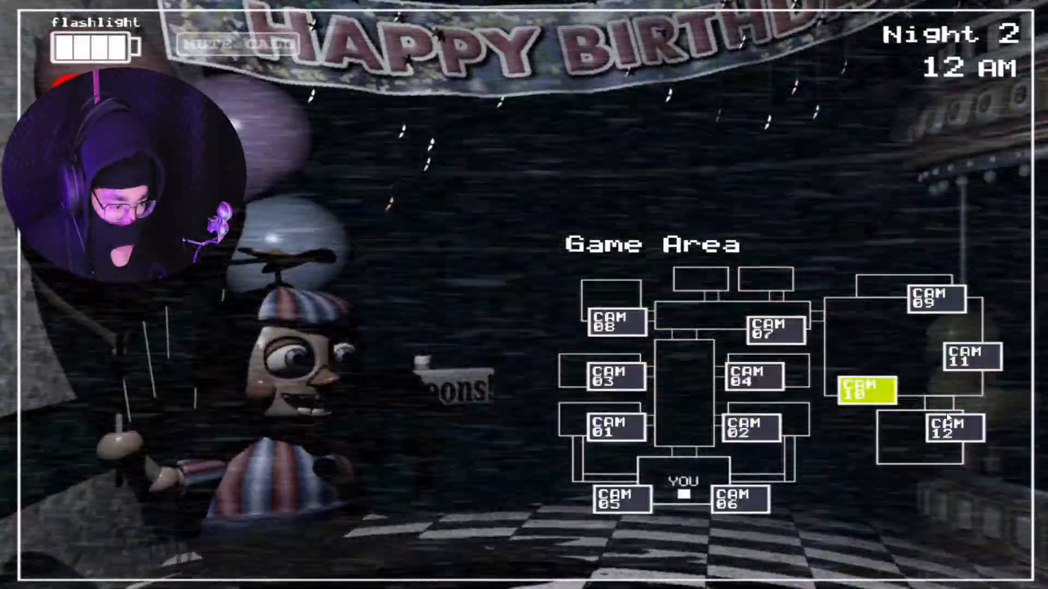
pyautogui.click(738, 499)
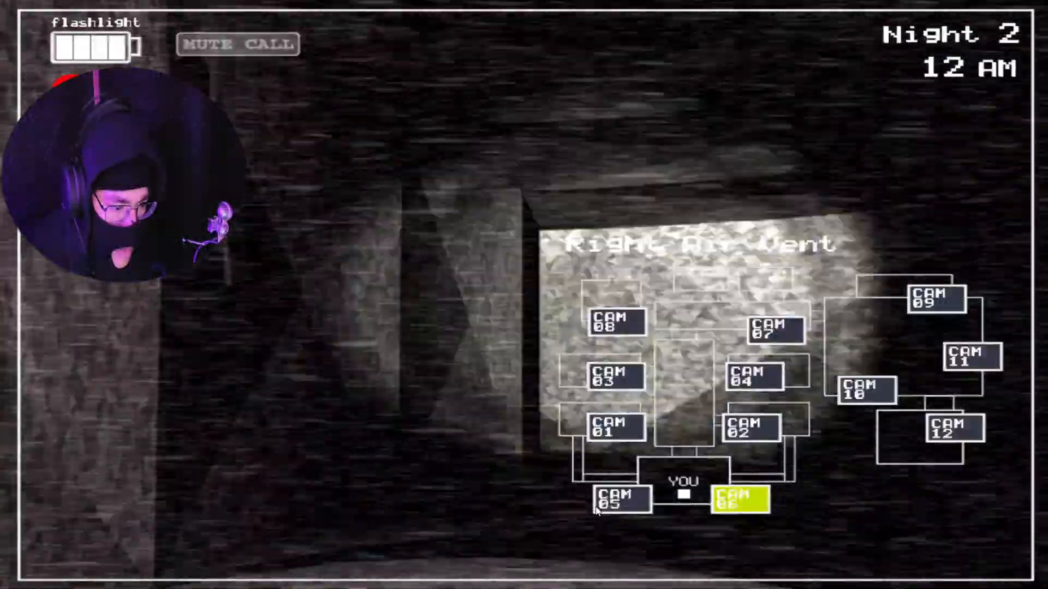
pyautogui.click(612, 376)
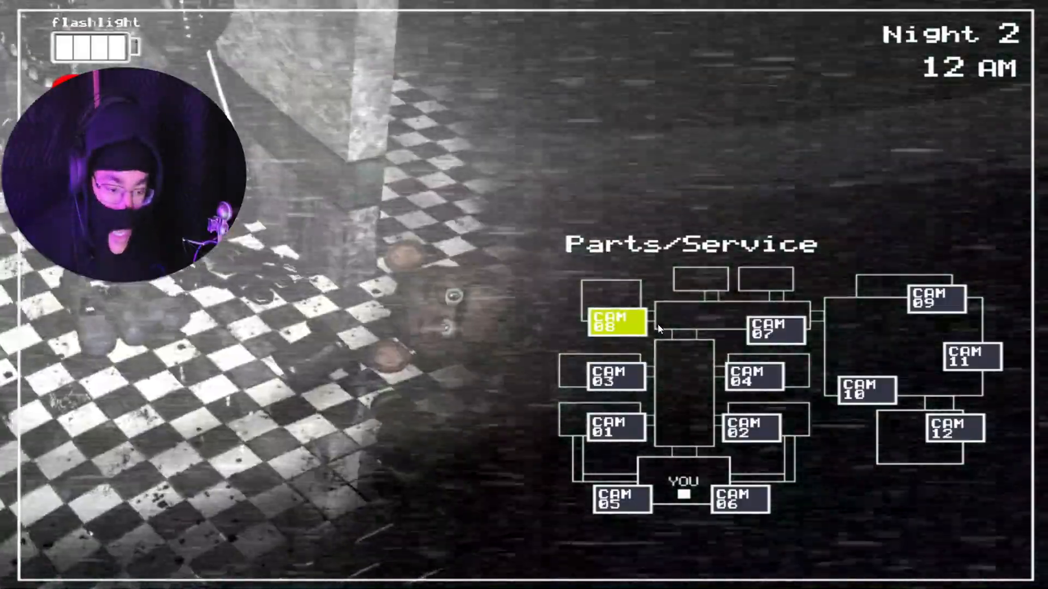
pyautogui.click(776, 328)
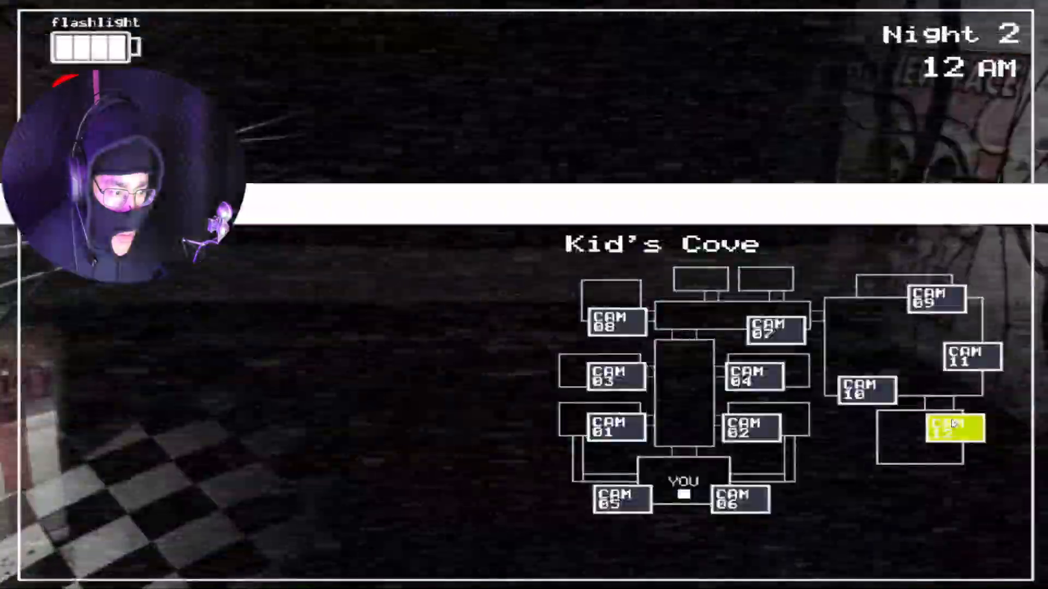
pyautogui.click(964, 360)
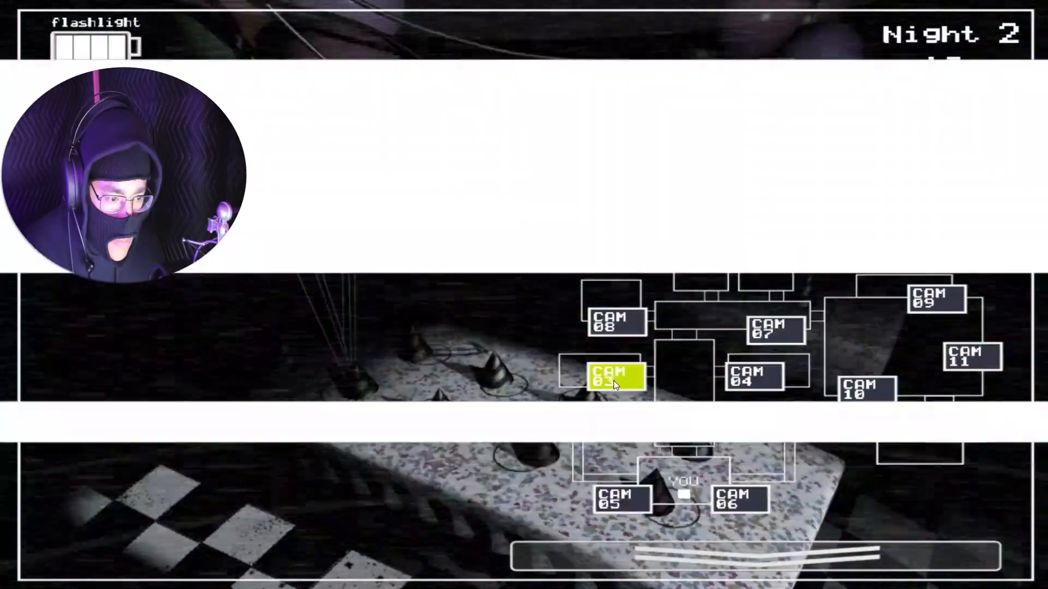
pyautogui.click(613, 322)
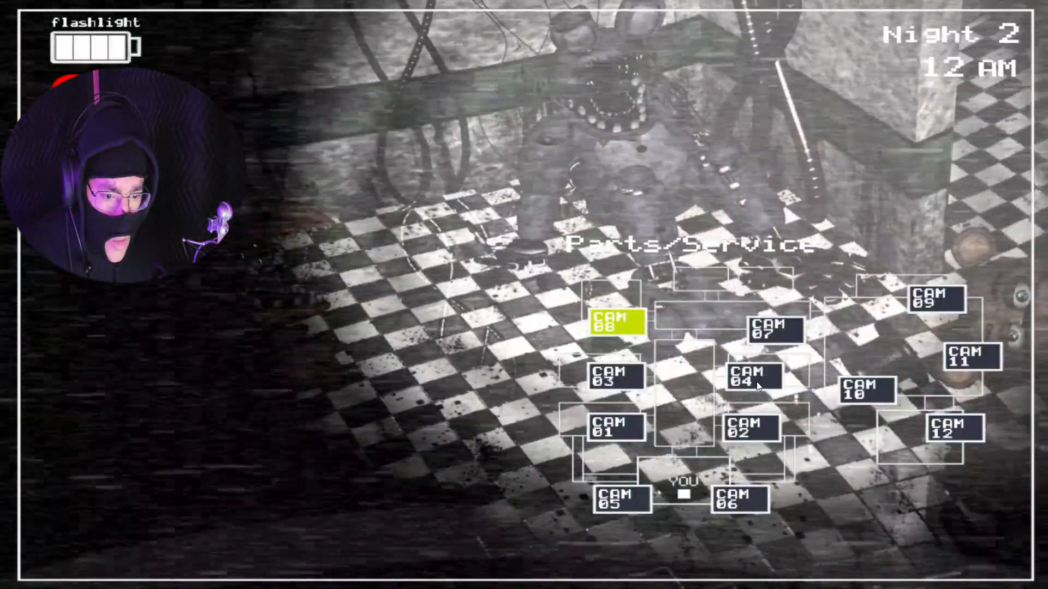
# Step: View Main Hall and Party Room 2, then wind up the Prize Corner music box
pyautogui.click(774, 327)
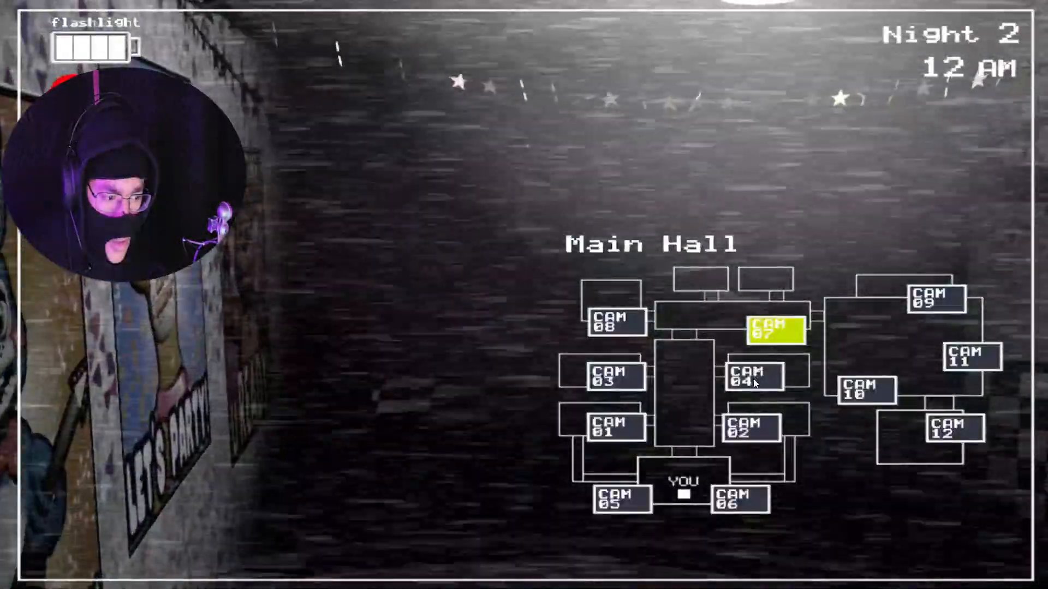
pyautogui.click(752, 431)
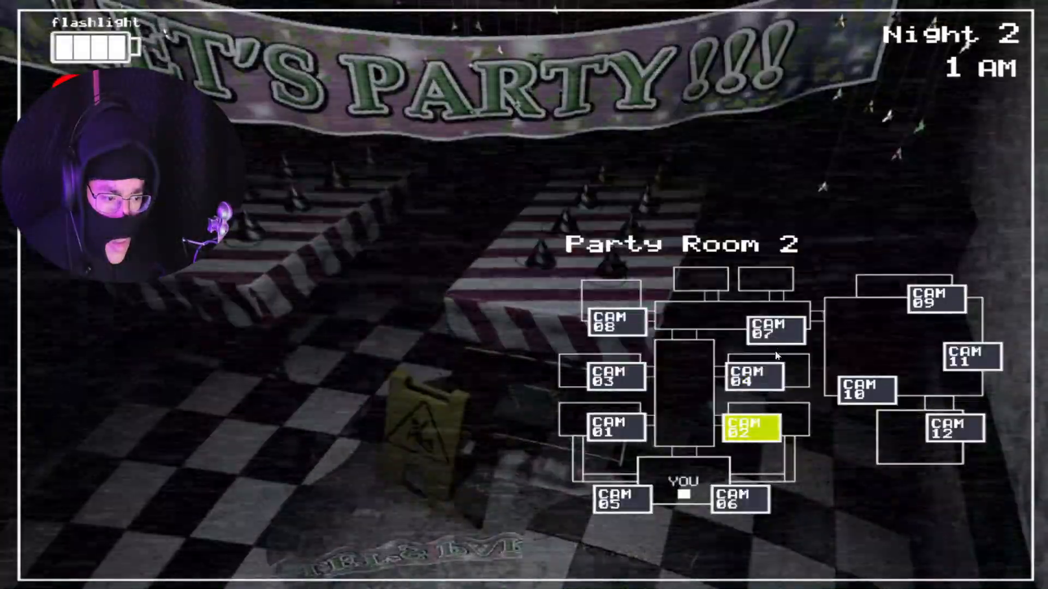
pyautogui.click(864, 393)
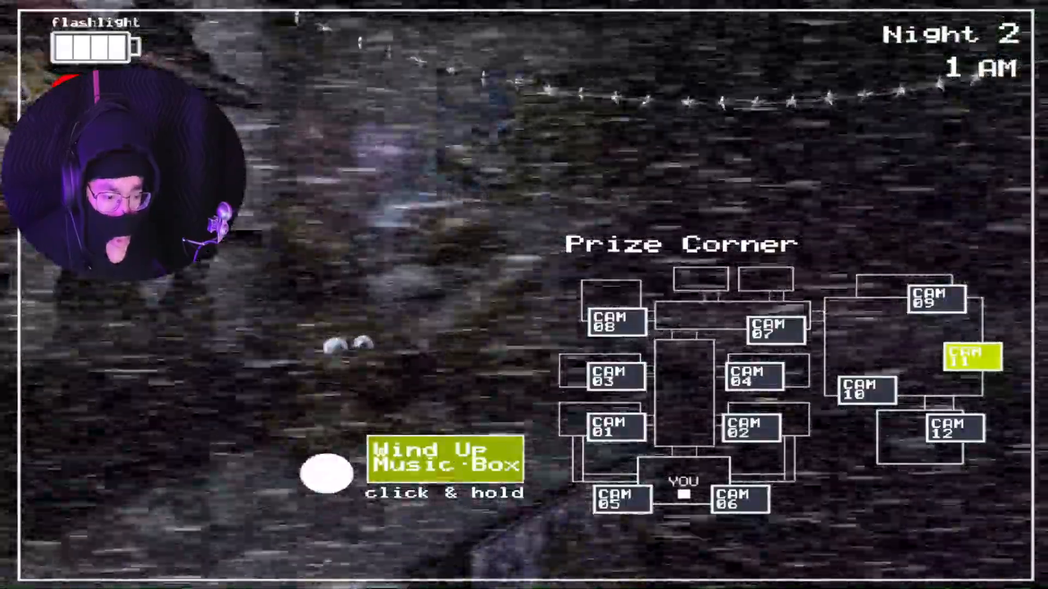
pyautogui.click(622, 498)
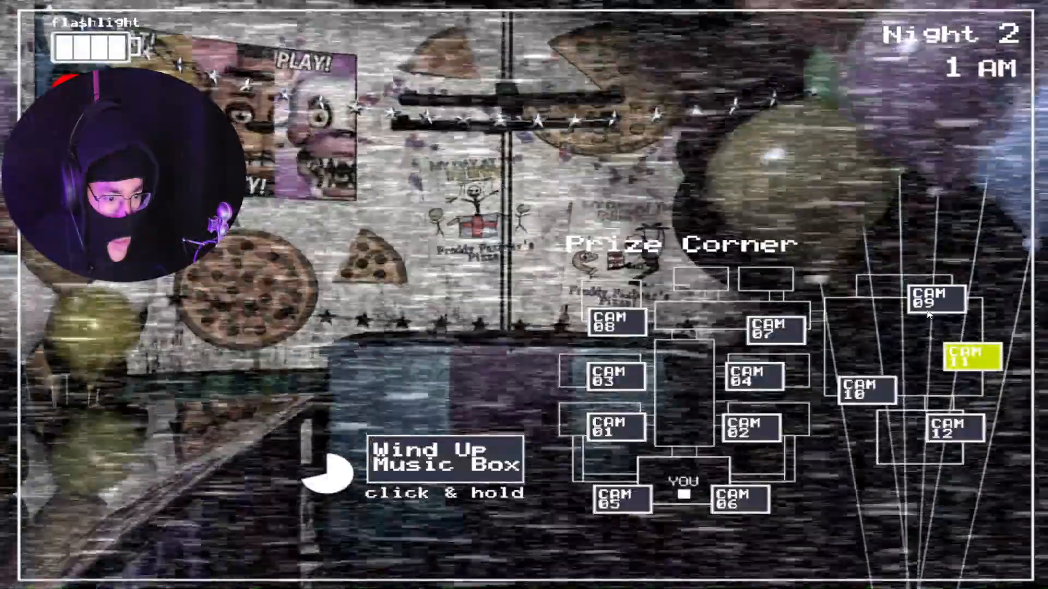
# Step: Check Parts/Service, the left vent and Party Room 4, then return to Prize Corner
pyautogui.click(615, 324)
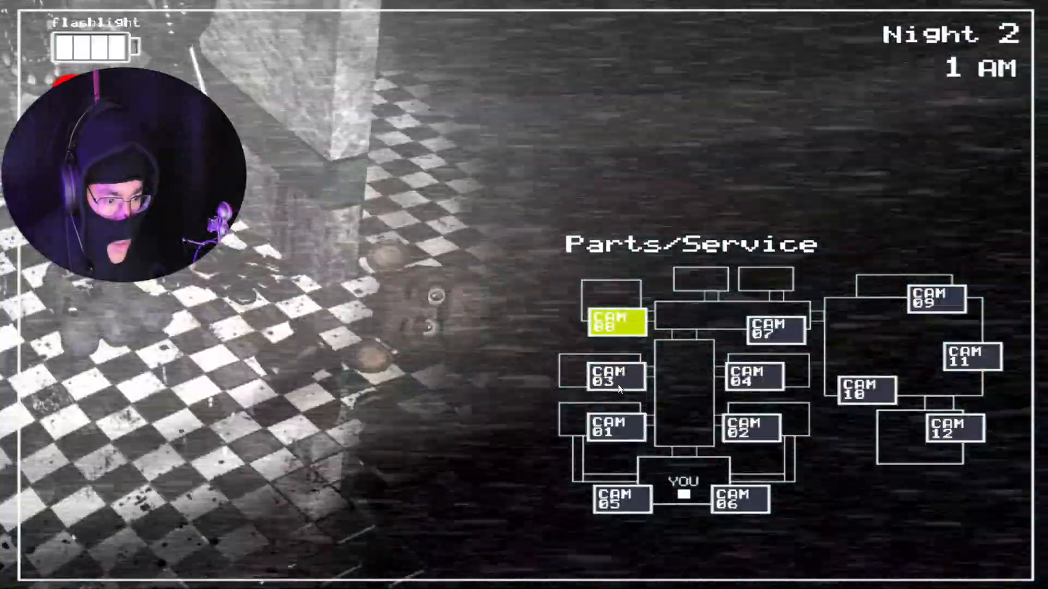
pyautogui.click(622, 498)
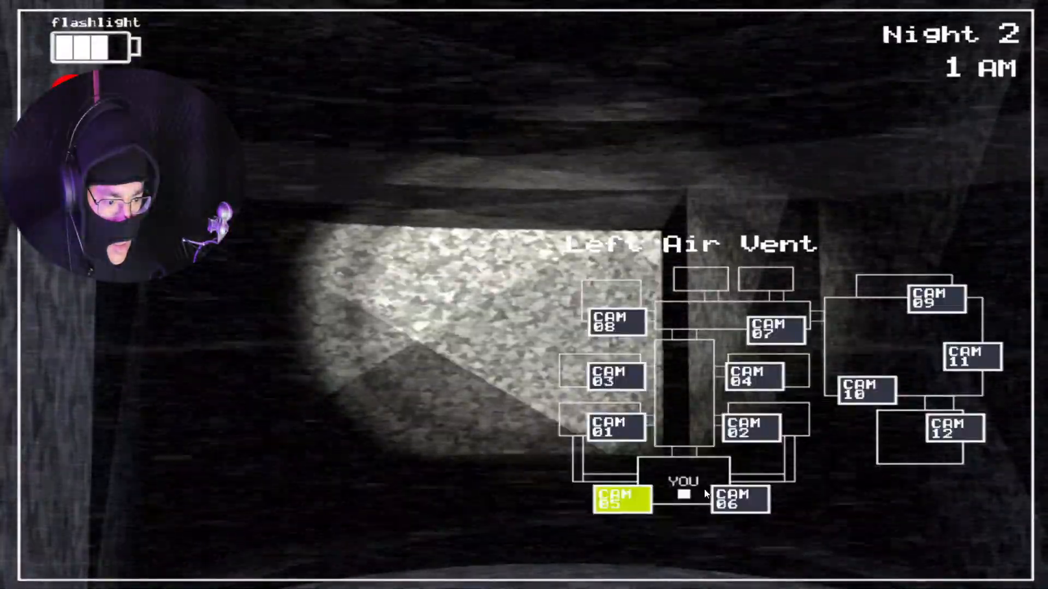
pyautogui.click(753, 376)
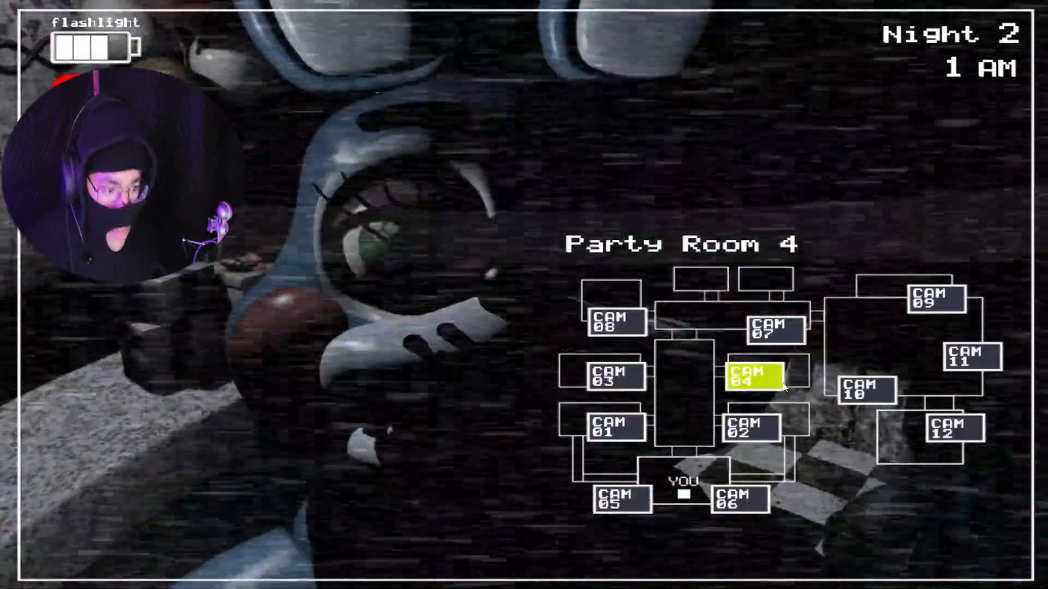
pyautogui.click(961, 355)
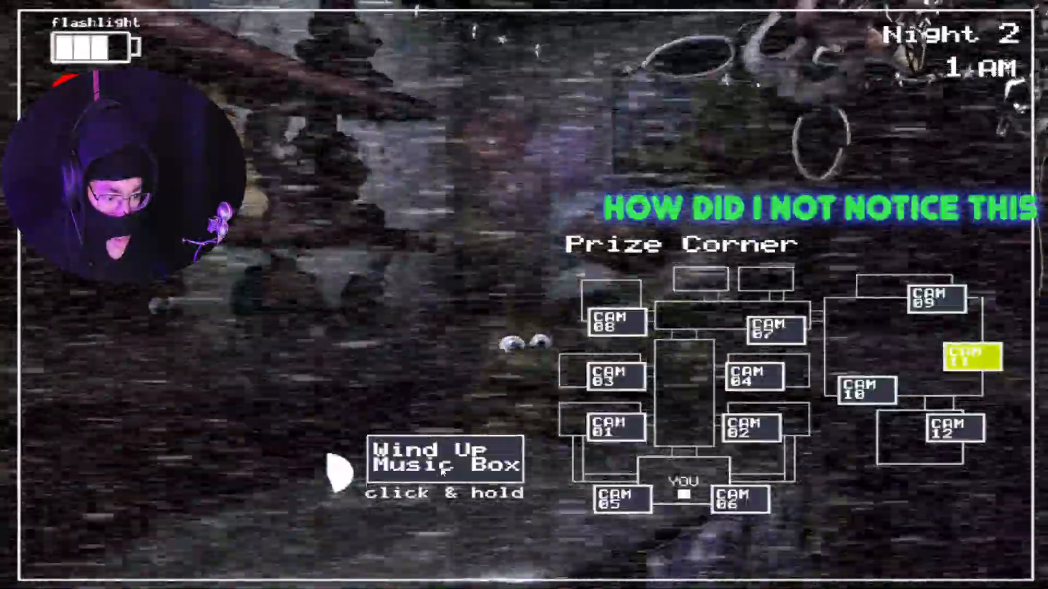
# Step: Rewind the music box, then view Party Room 2, Game Area and Kid's Cove
pyautogui.click(444, 461)
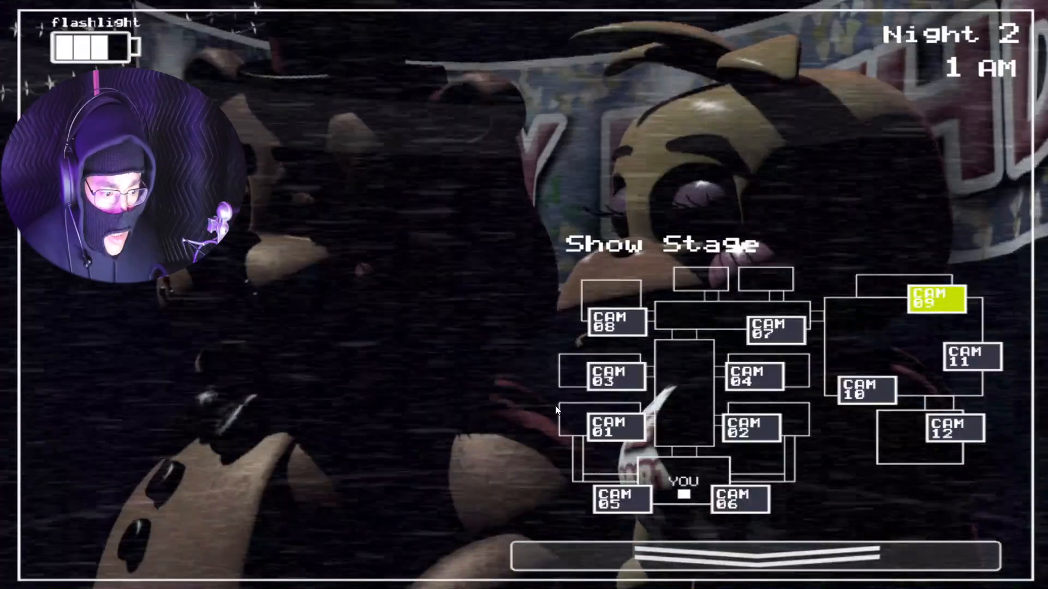
pyautogui.click(621, 498)
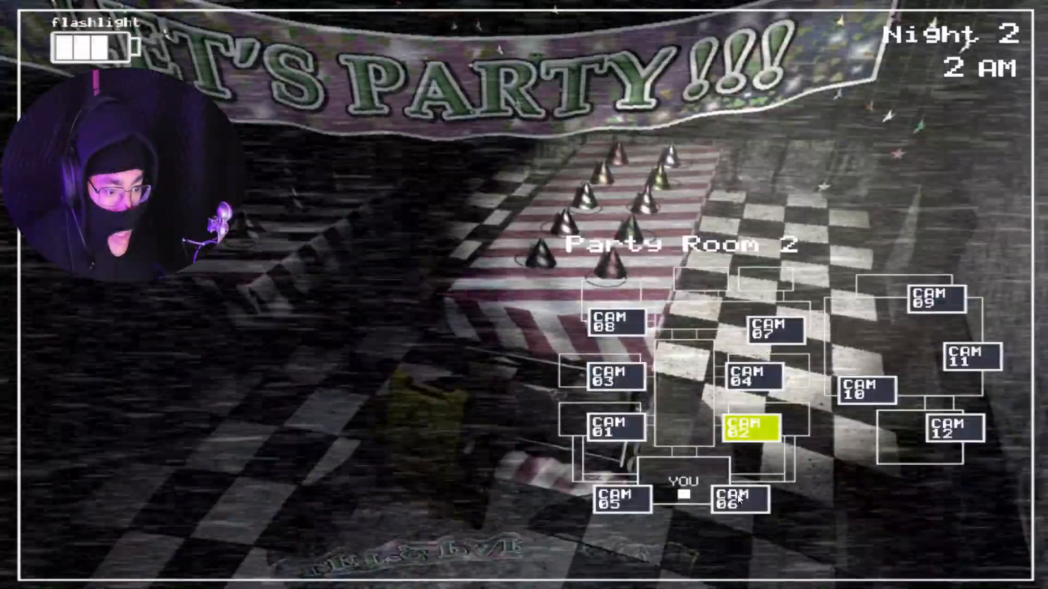
pyautogui.click(863, 389)
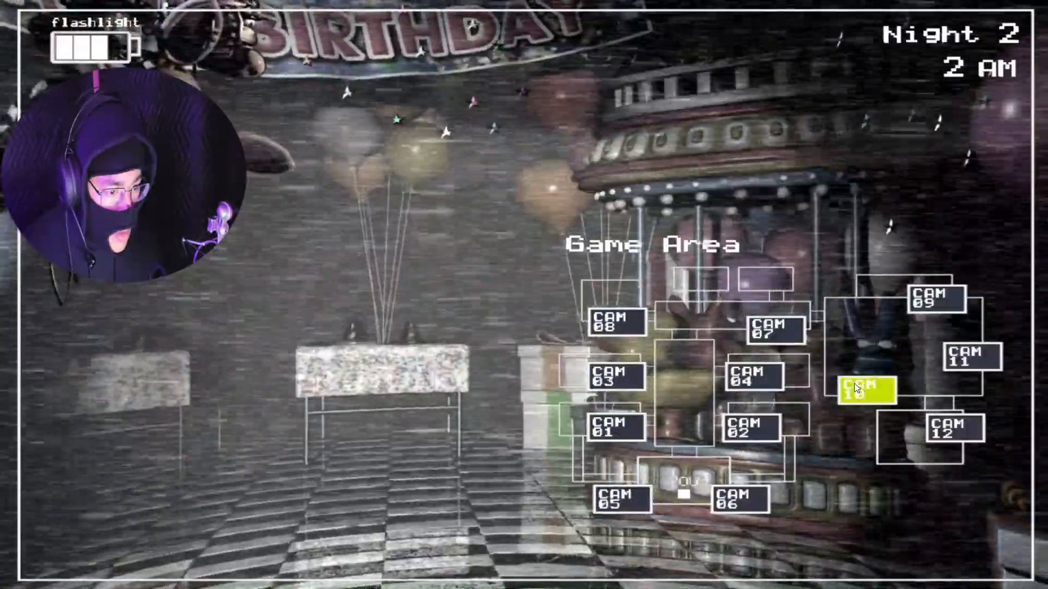
pyautogui.click(948, 432)
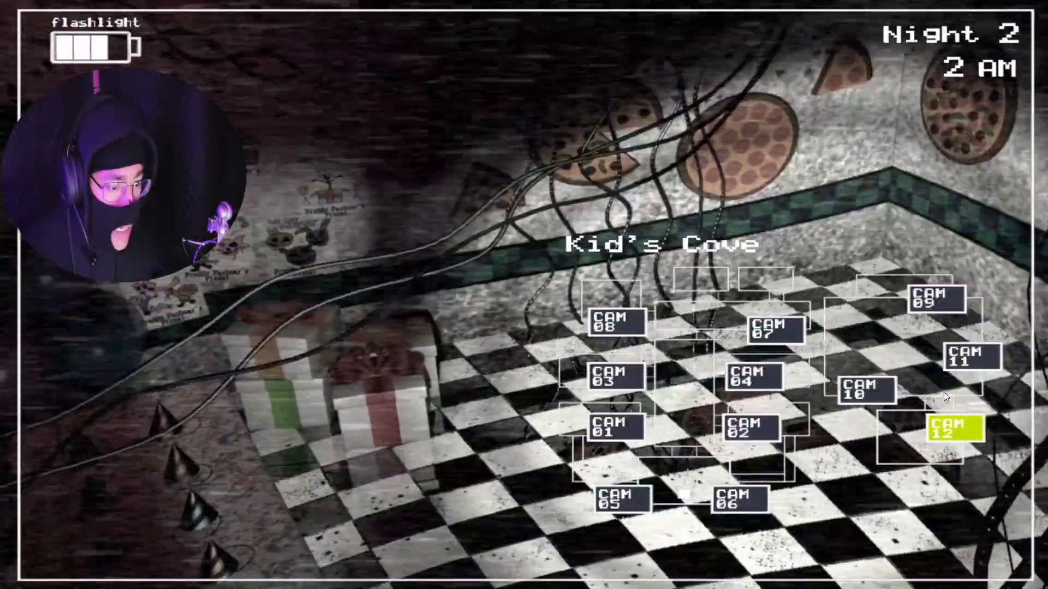
pyautogui.click(928, 300)
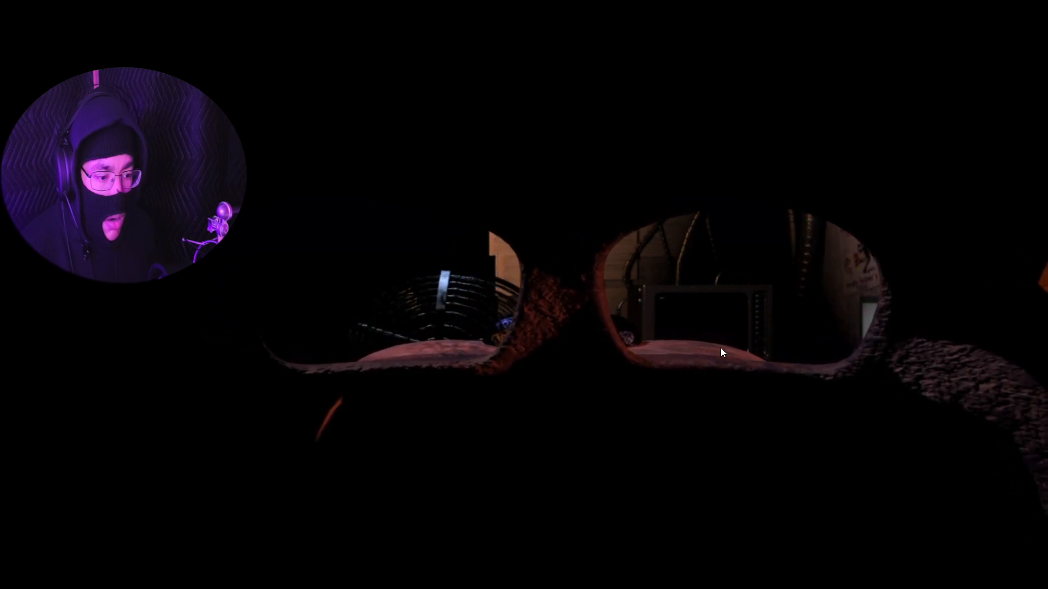
# Step: Put on the Freddy mask in the office to hide from the animatronics
pyautogui.click(155, 324)
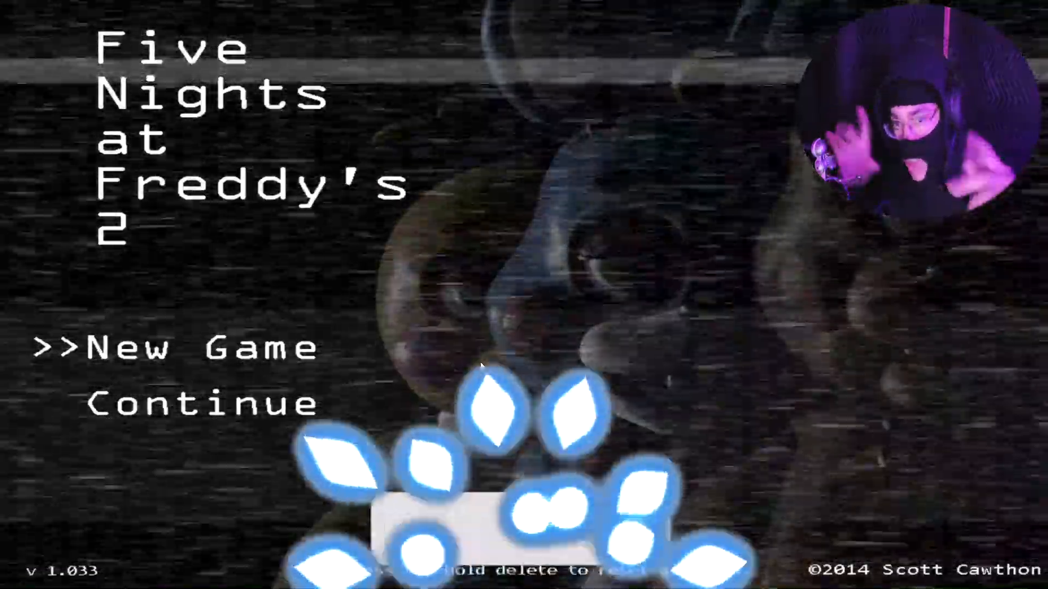
# Step: Get past the cutscene to the title menu showing New Game and Continue
pyautogui.click(568, 531)
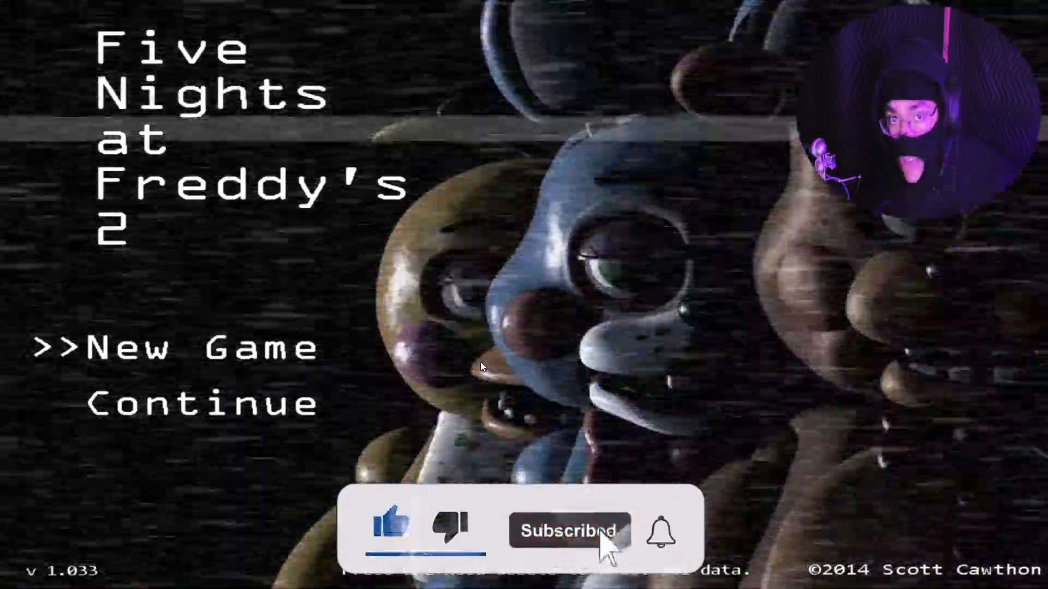